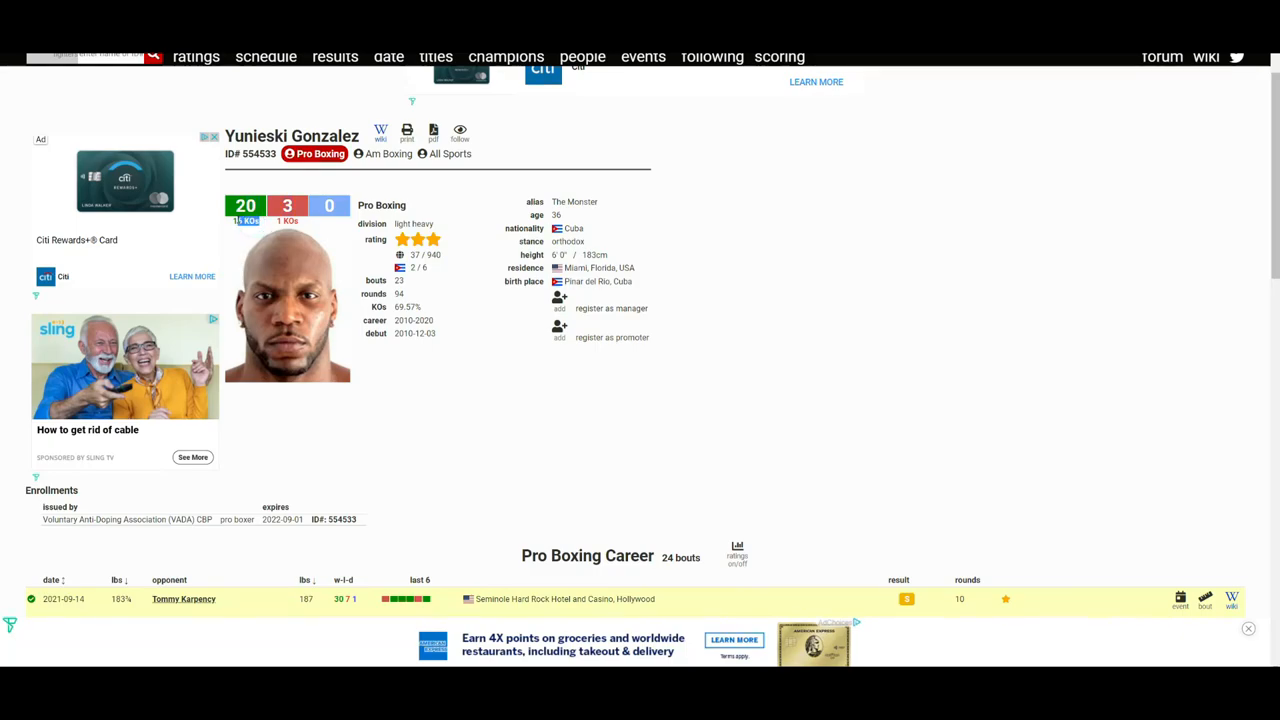
mouse_move(640, 480)
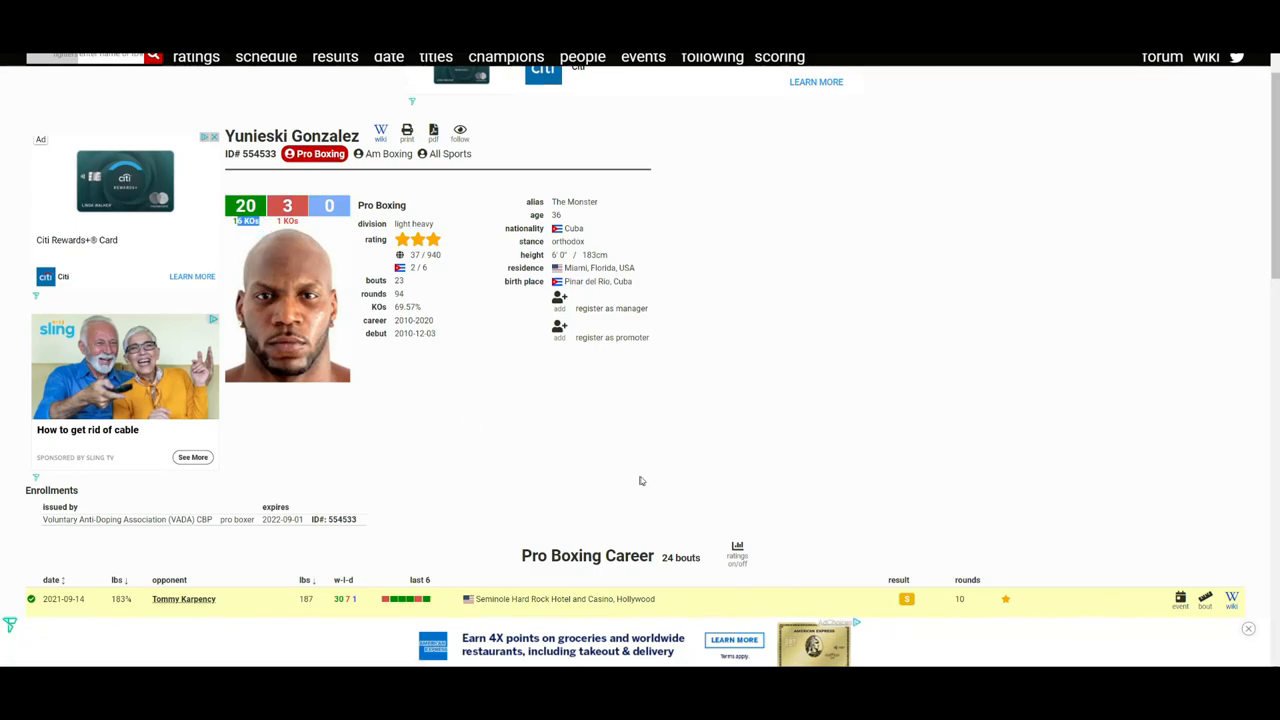
scroll(down, 3)
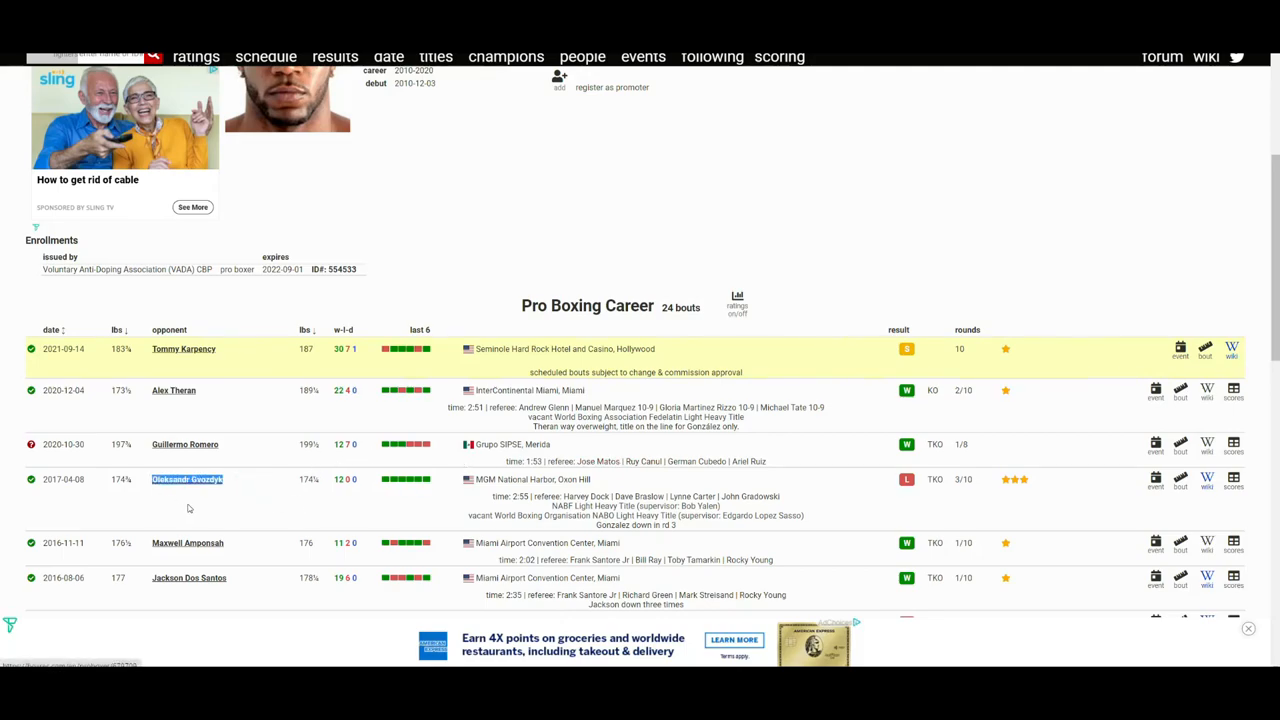
mouse_move(204, 516)
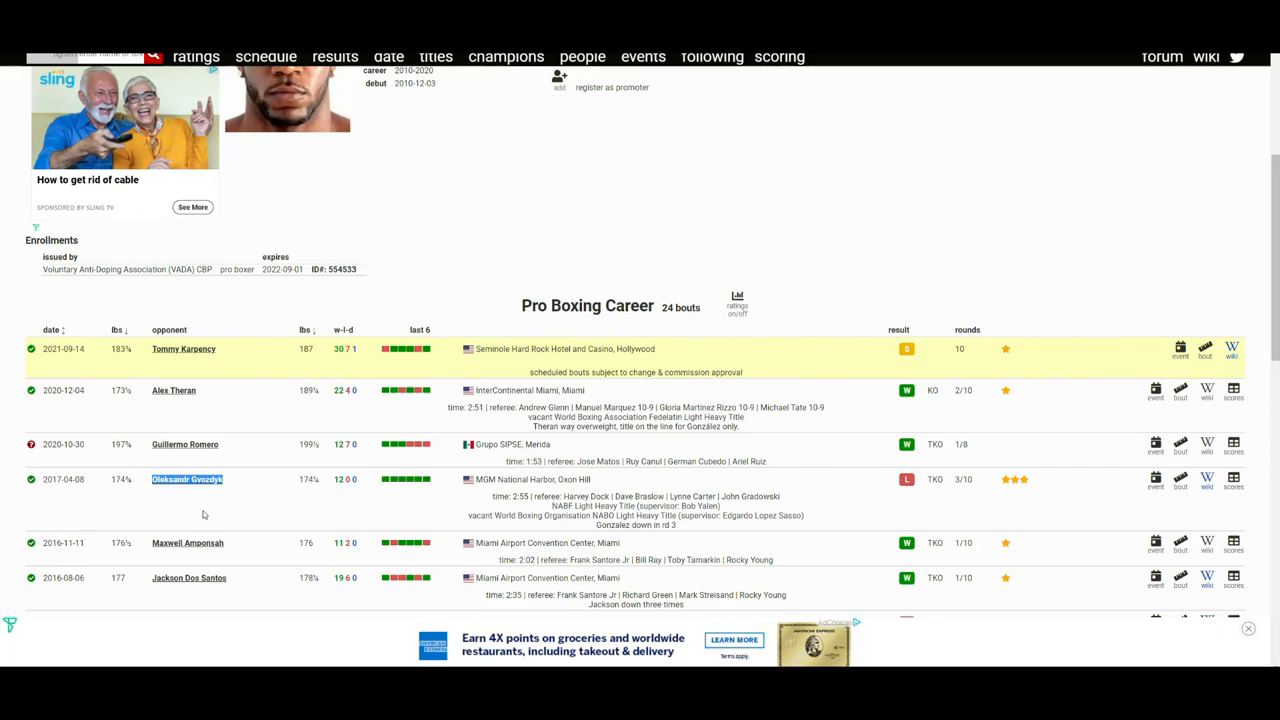
scroll(down, 3)
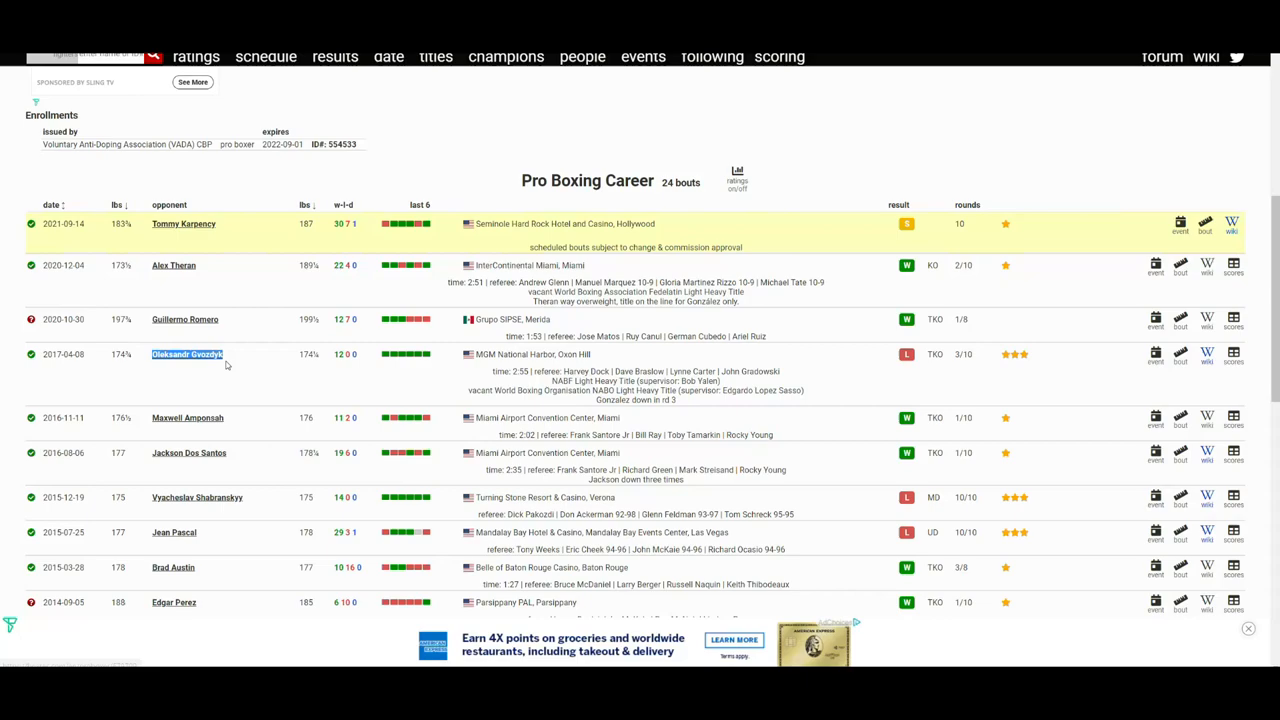
mouse_move(224, 364)
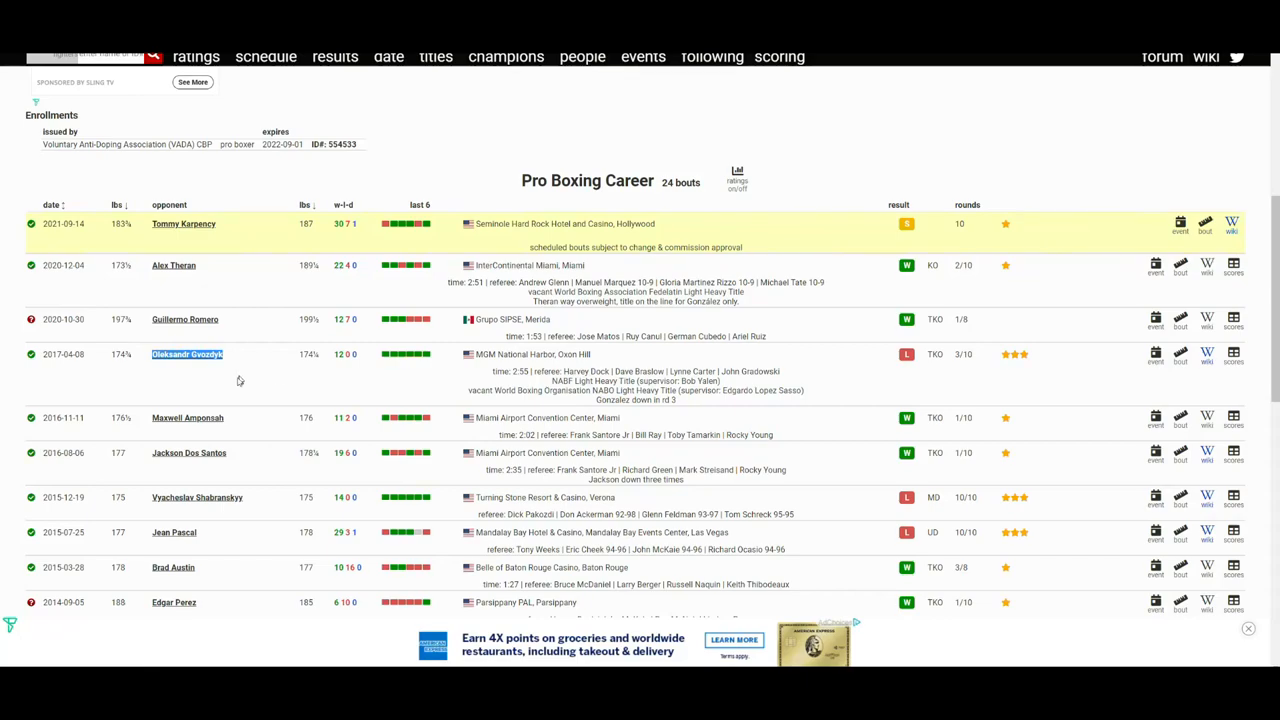
mouse_move(76, 390)
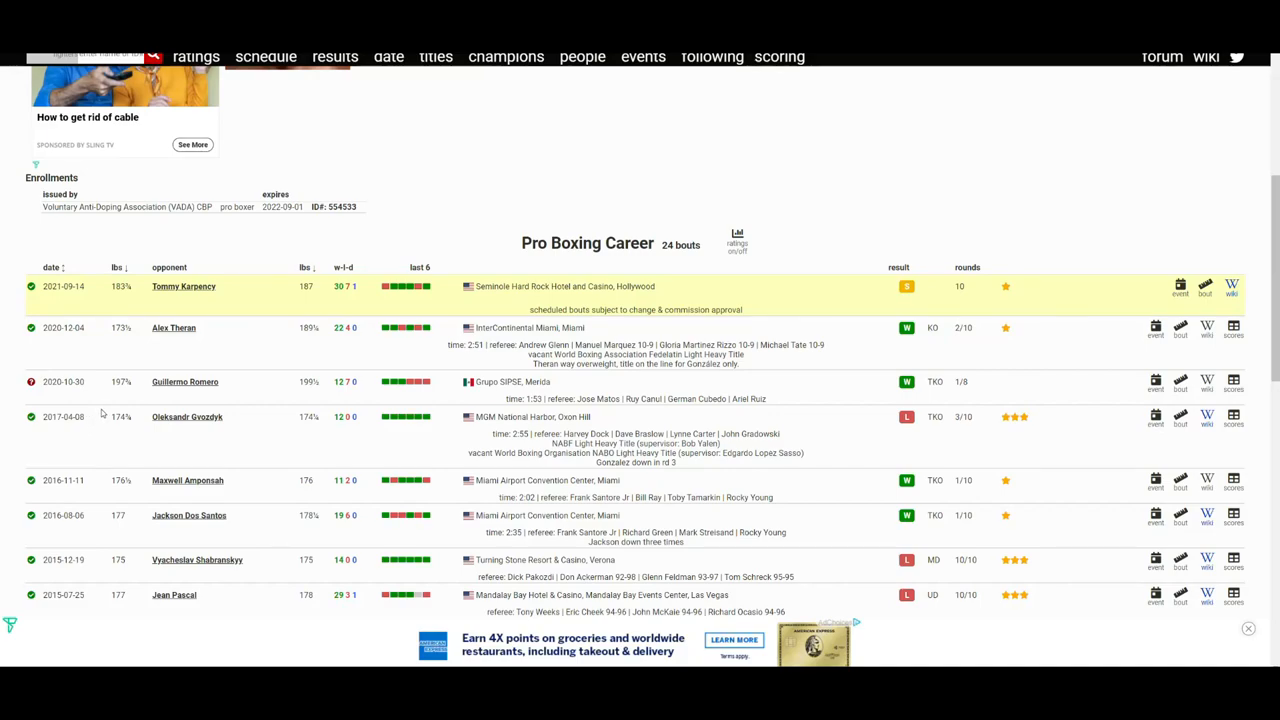
mouse_move(260, 414)
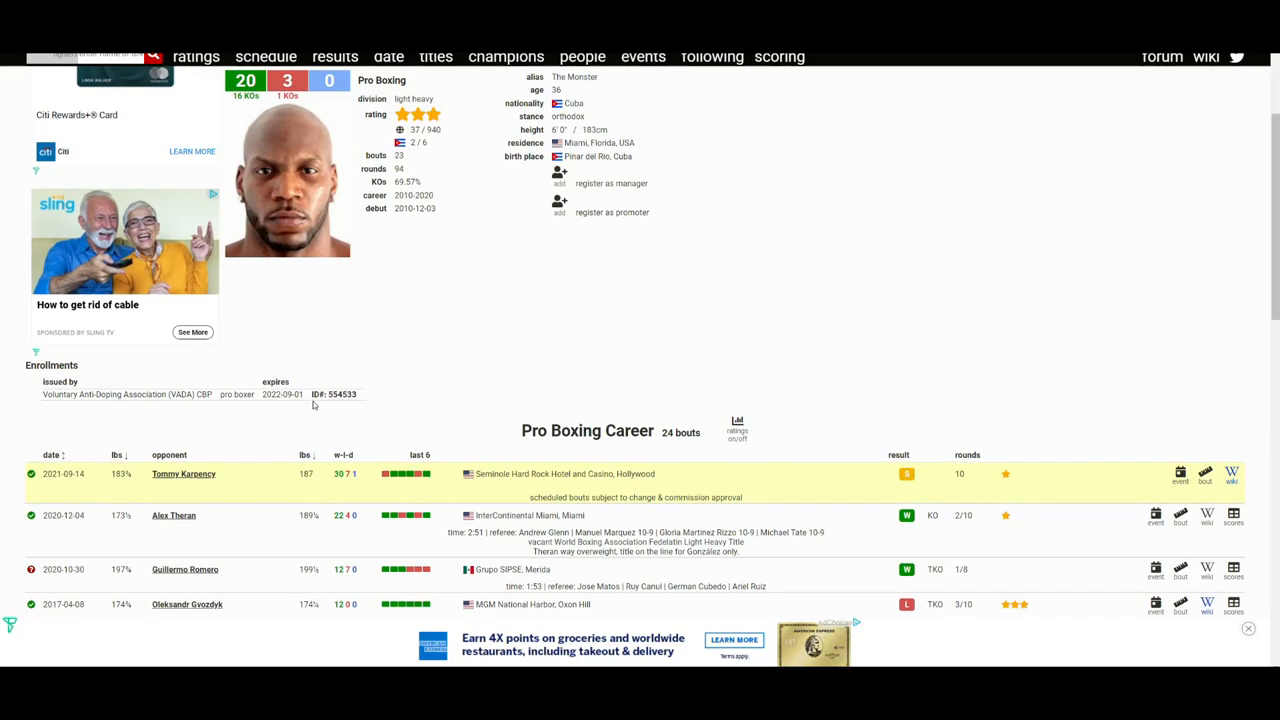
mouse_move(416, 380)
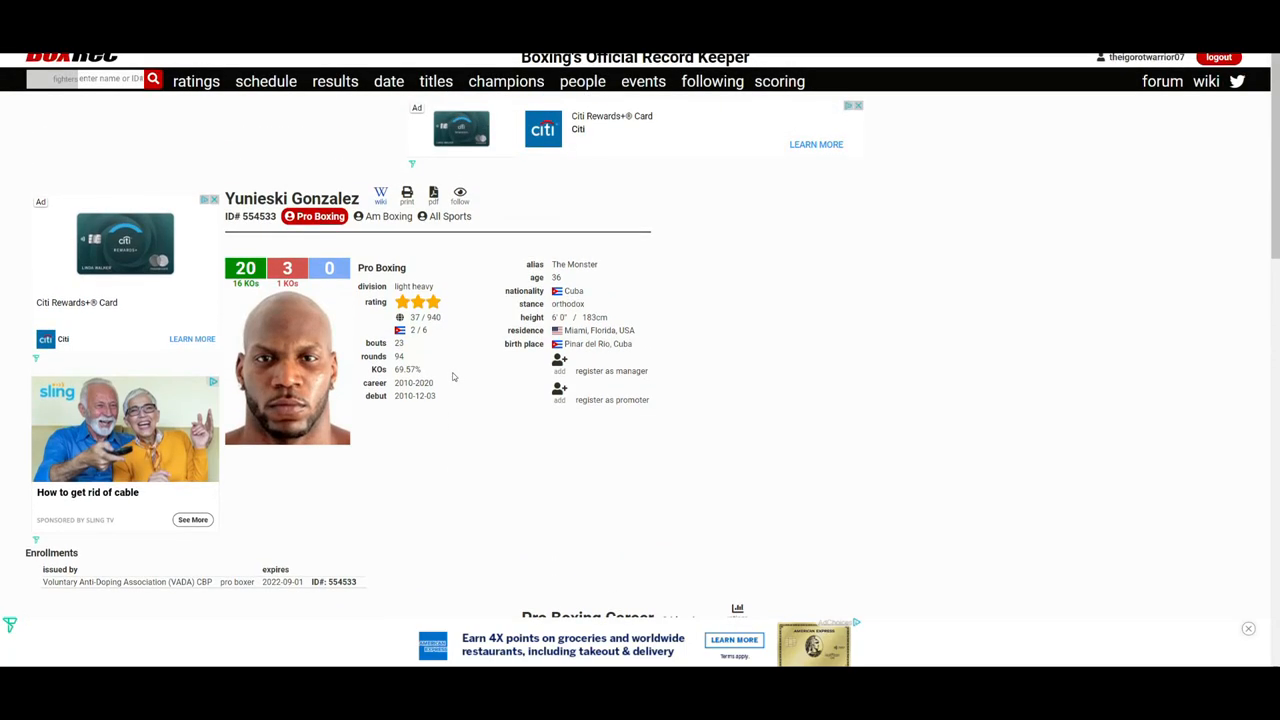
scroll(down, 3)
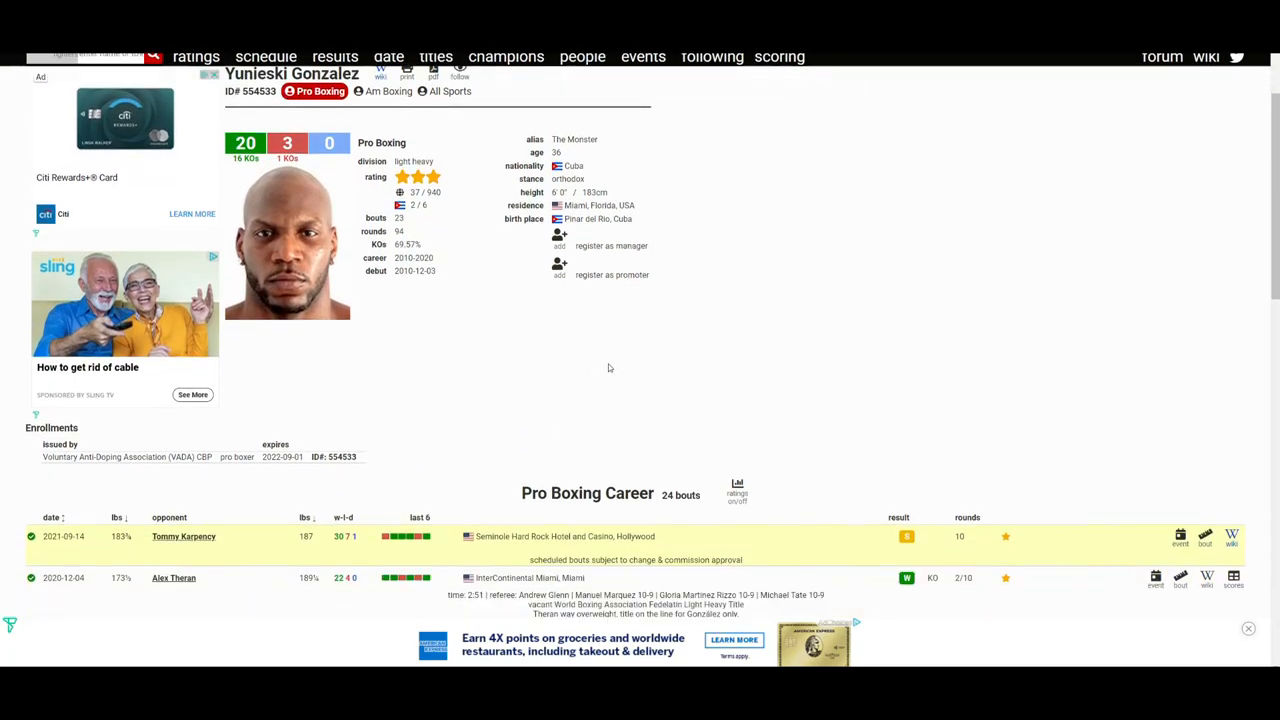
click(184, 536)
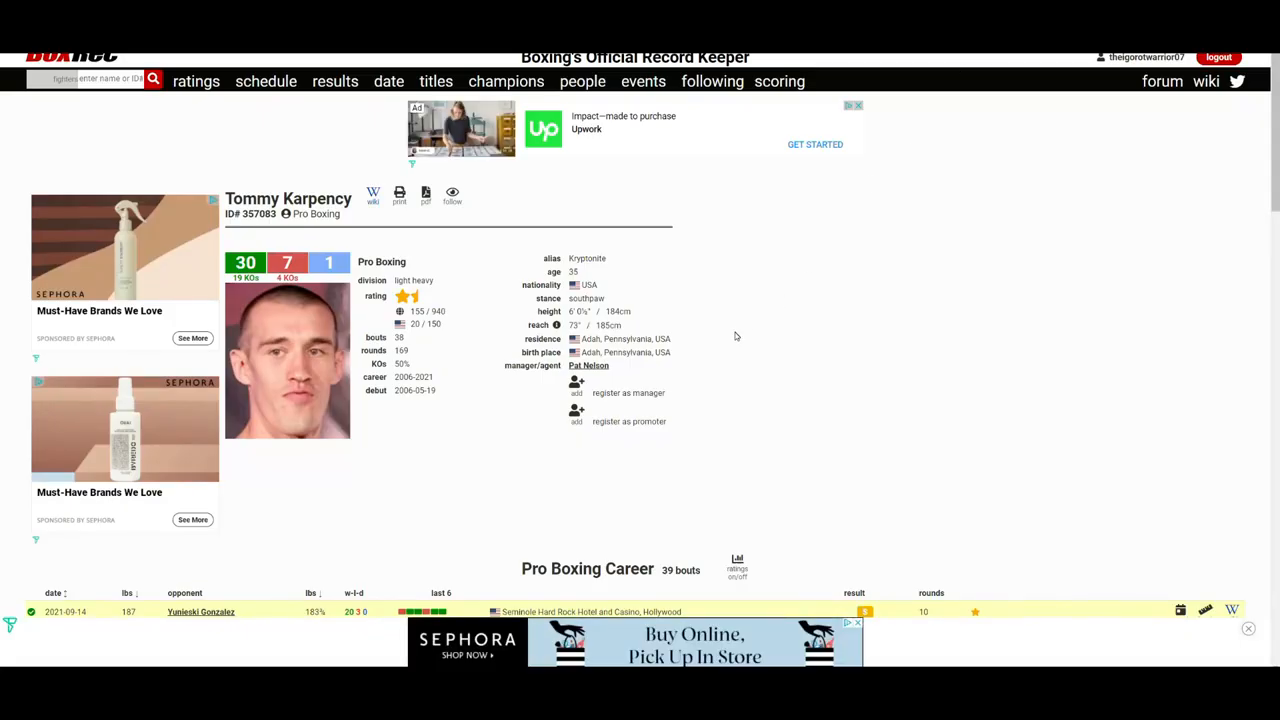
scroll(down, 3)
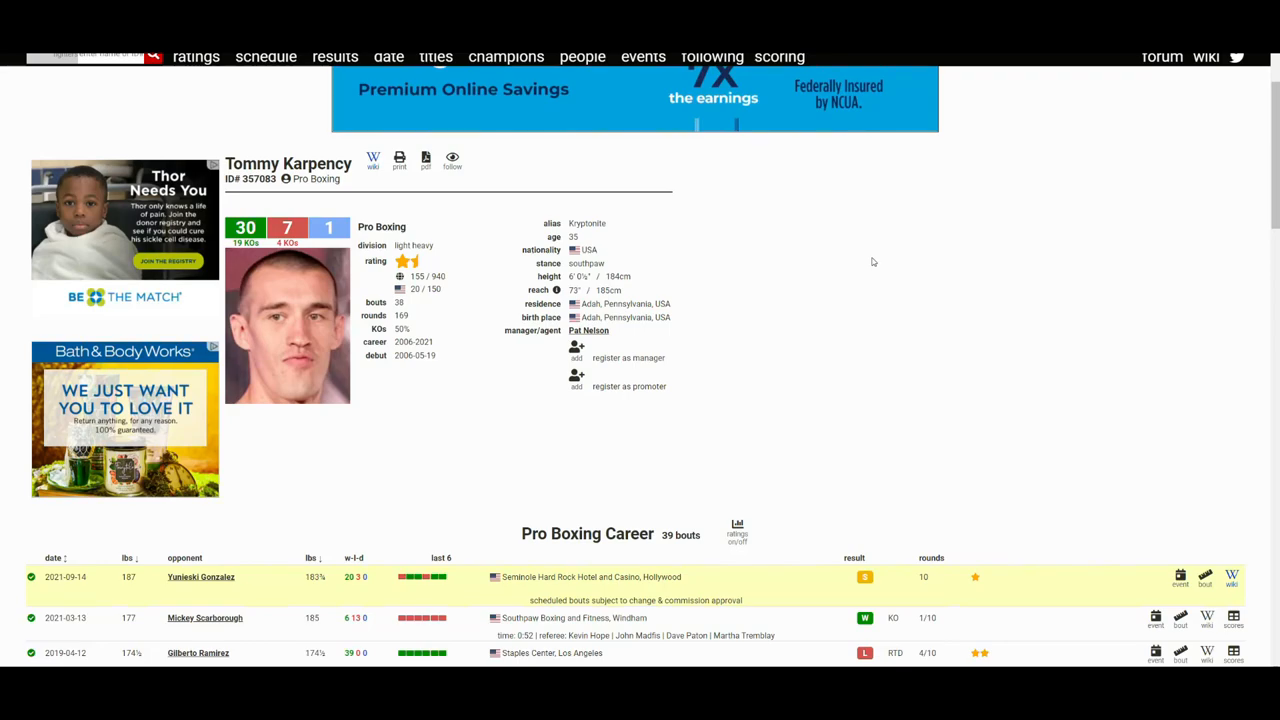
mouse_move(818, 288)
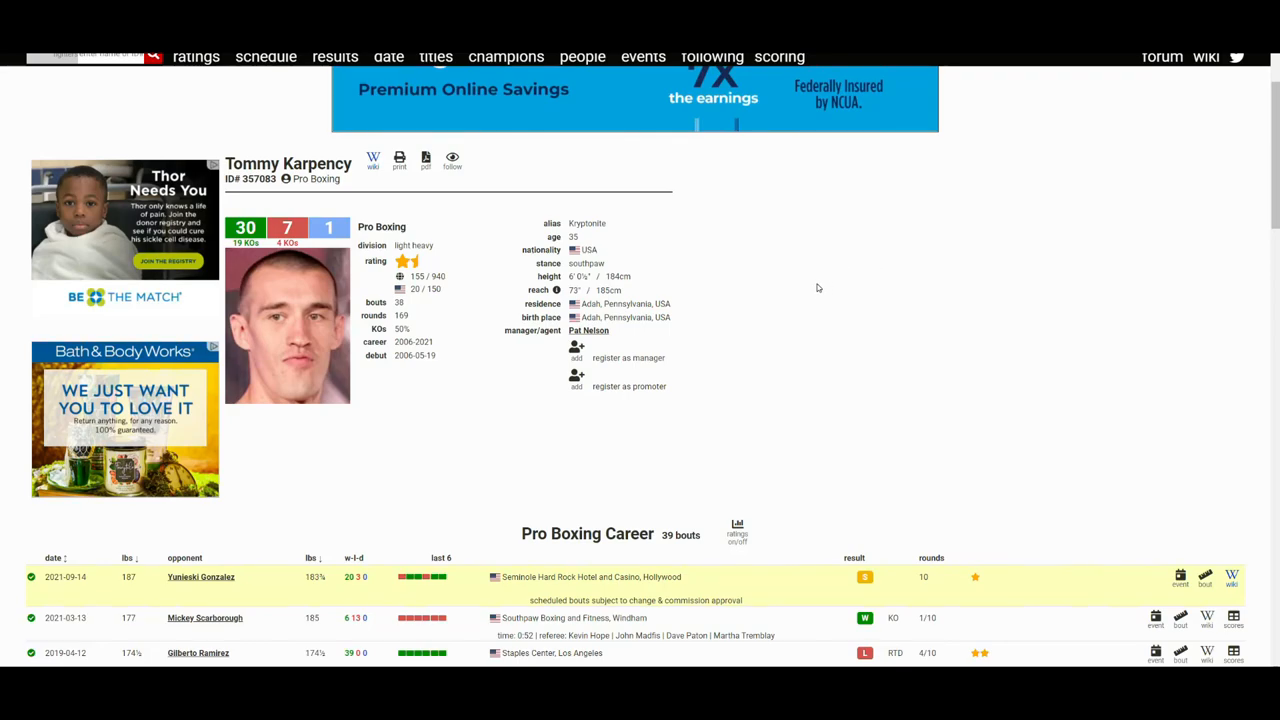
scroll(down, 3)
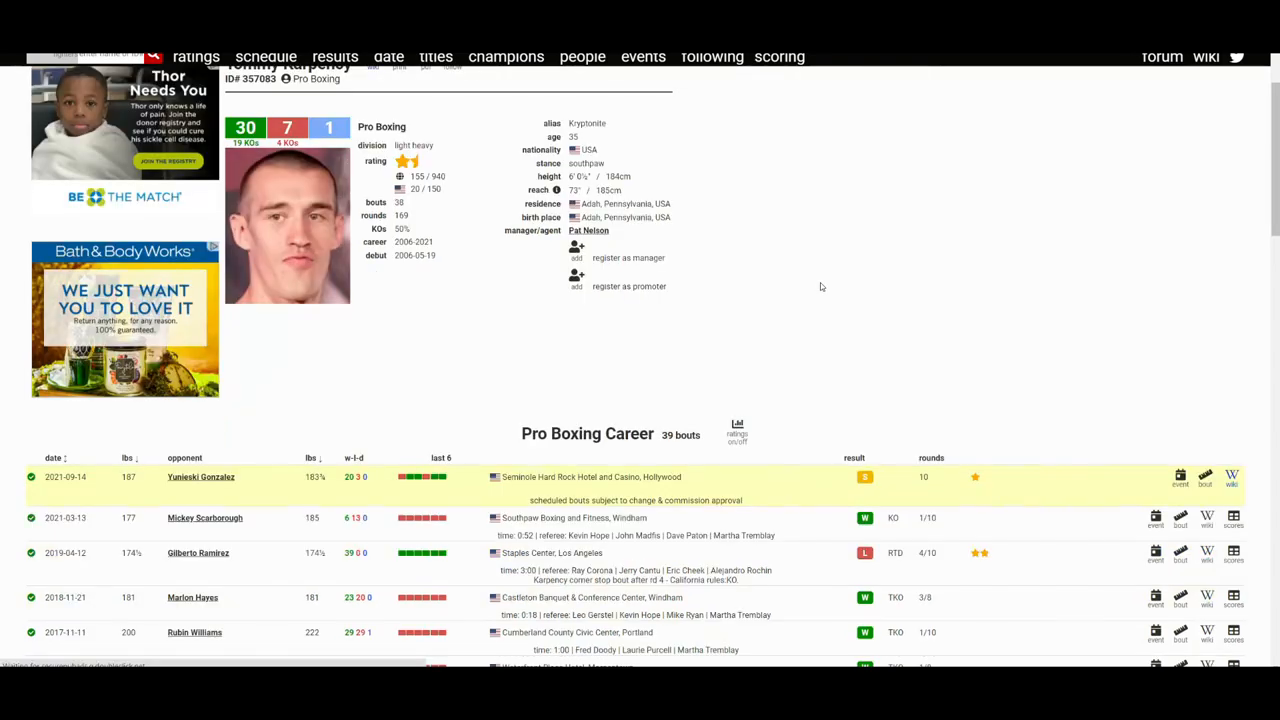
mouse_move(828, 286)
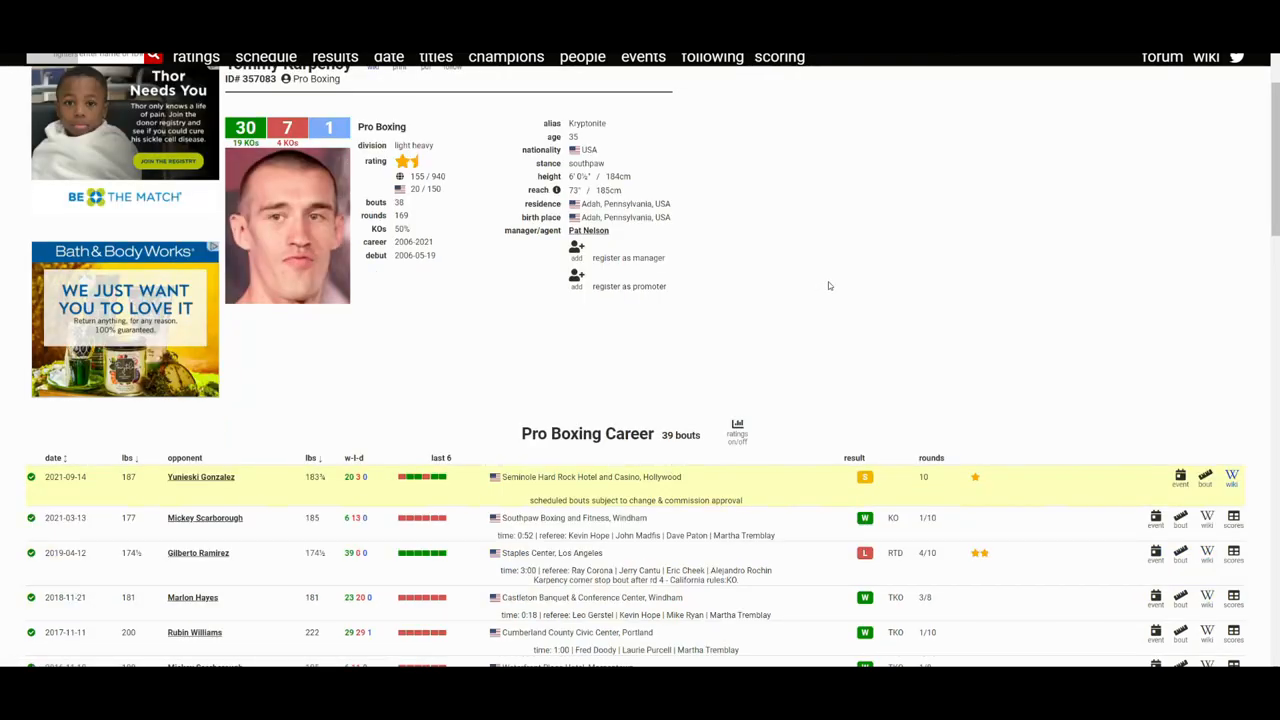
mouse_move(848, 290)
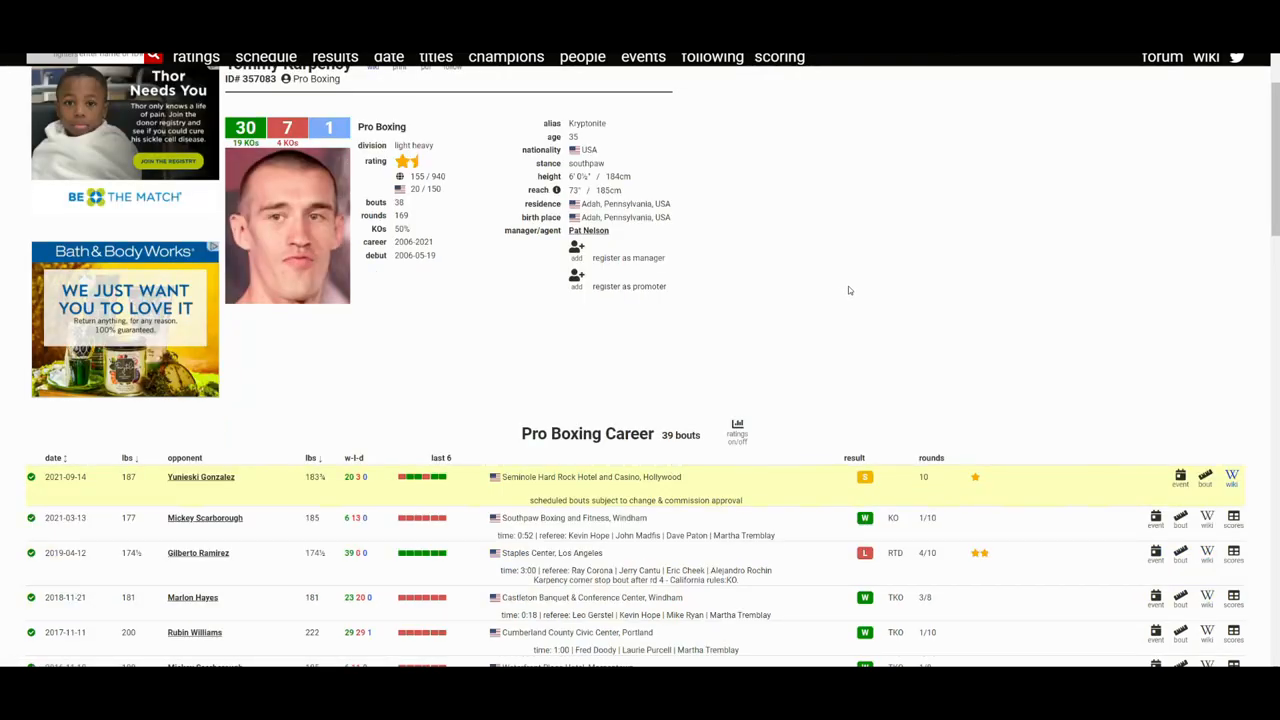
mouse_move(850, 284)
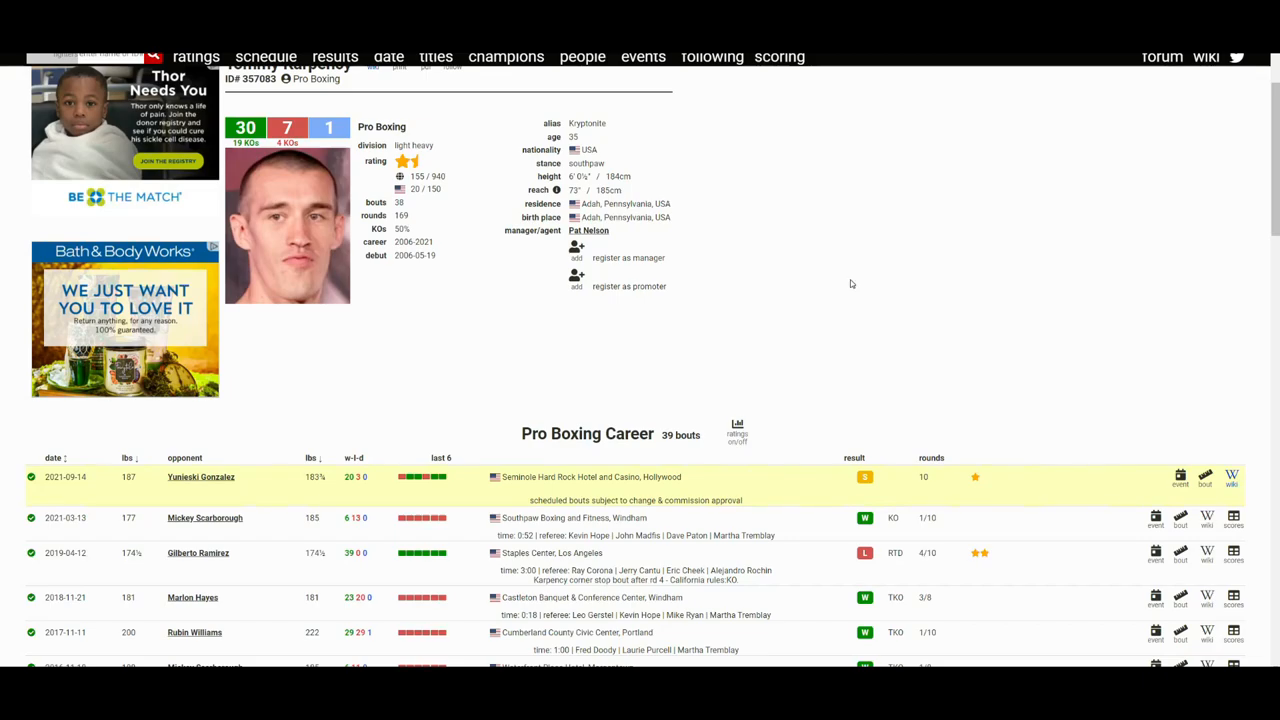
mouse_move(852, 280)
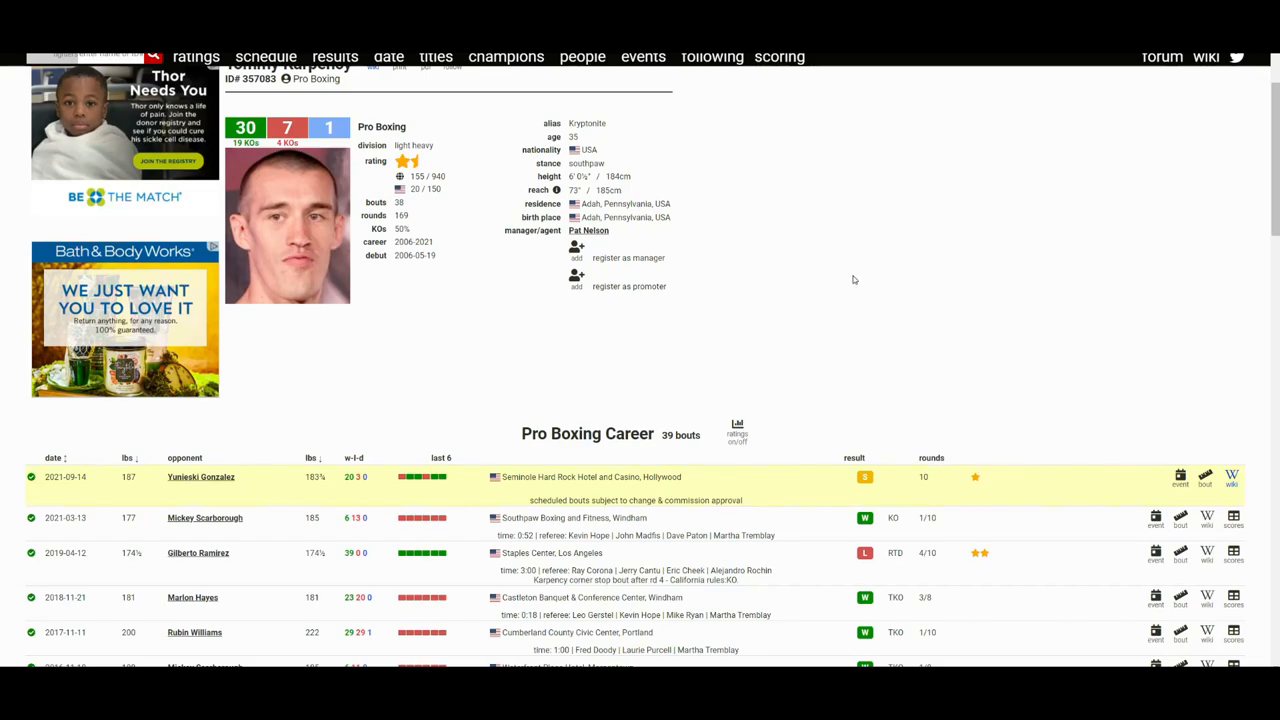
mouse_move(876, 288)
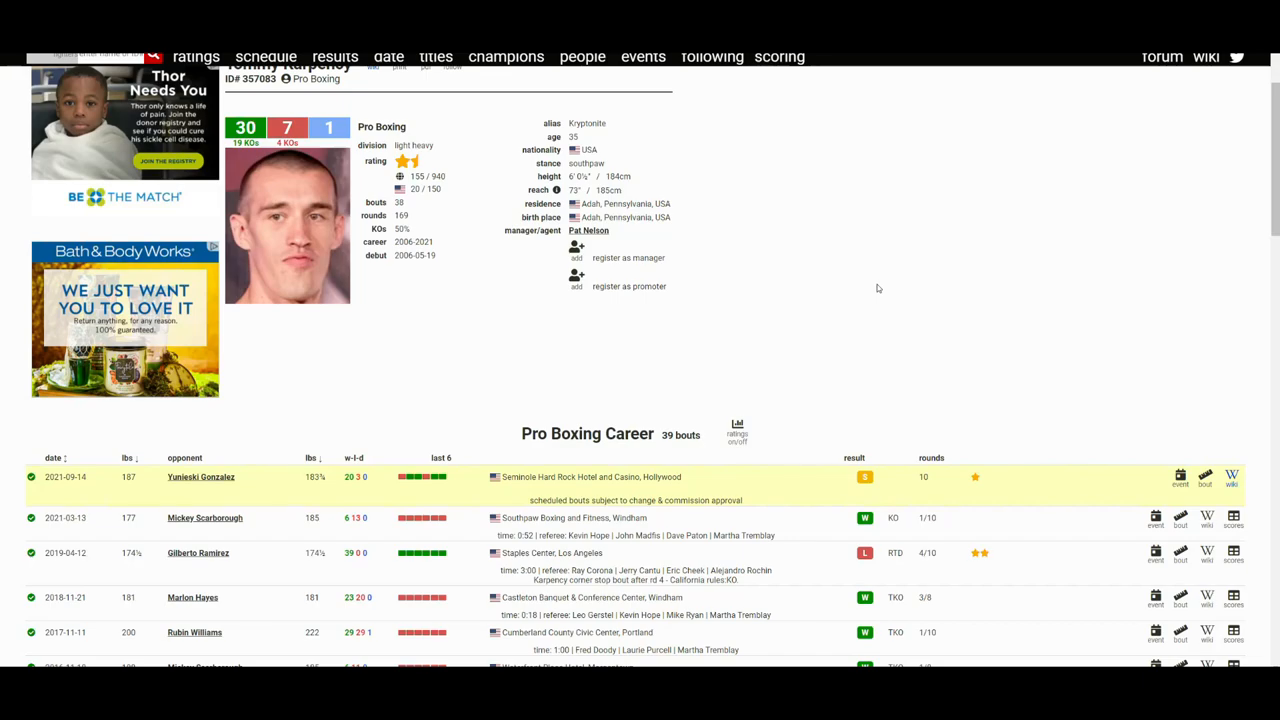
mouse_move(908, 288)
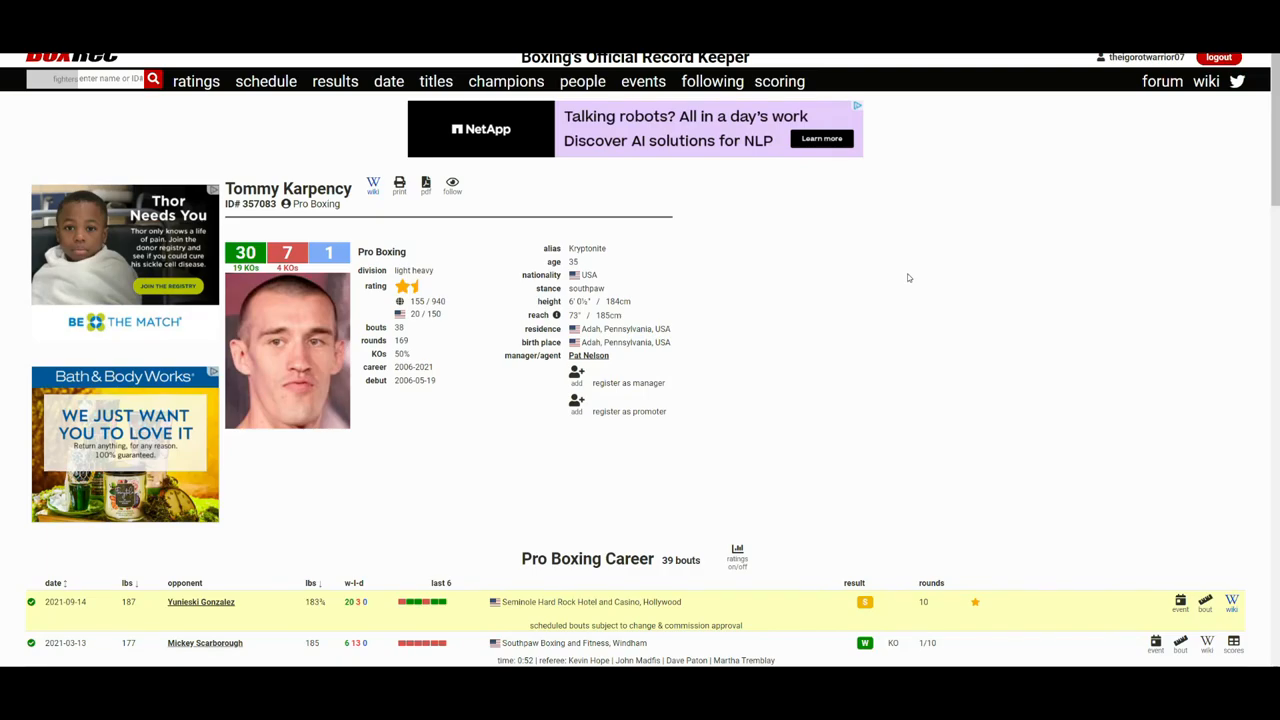
scroll(down, 3)
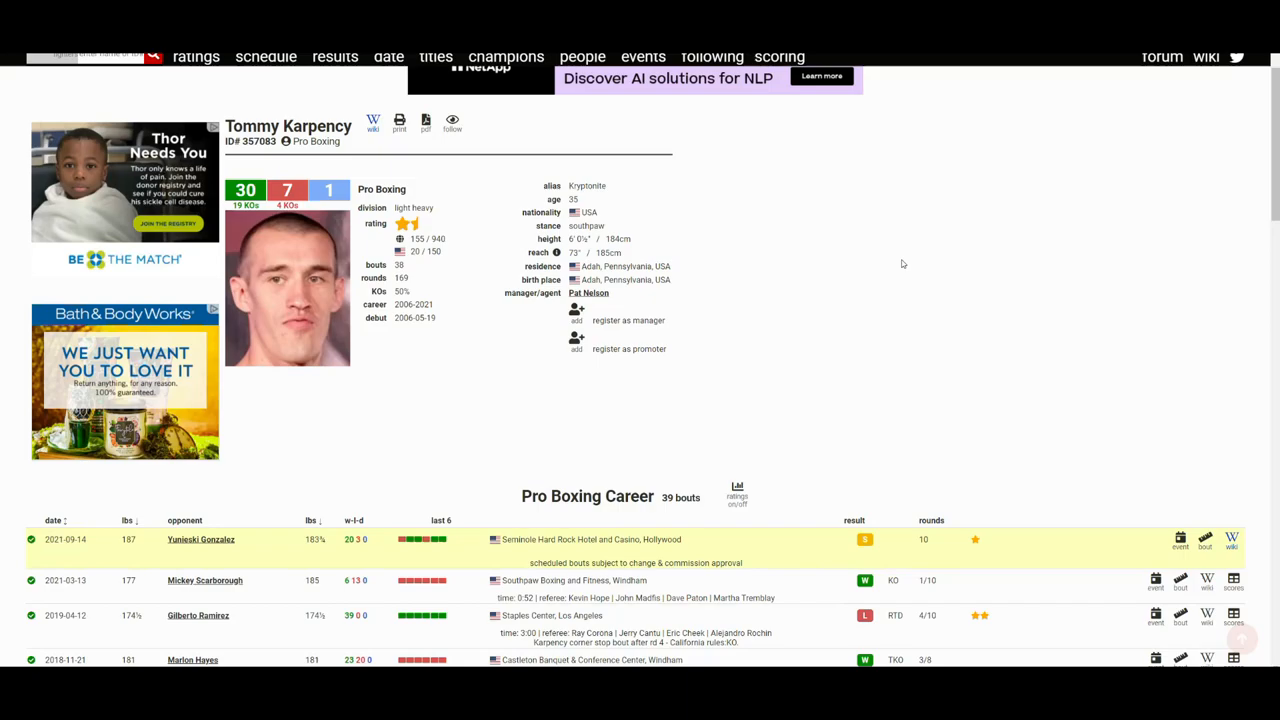
scroll(down, 3)
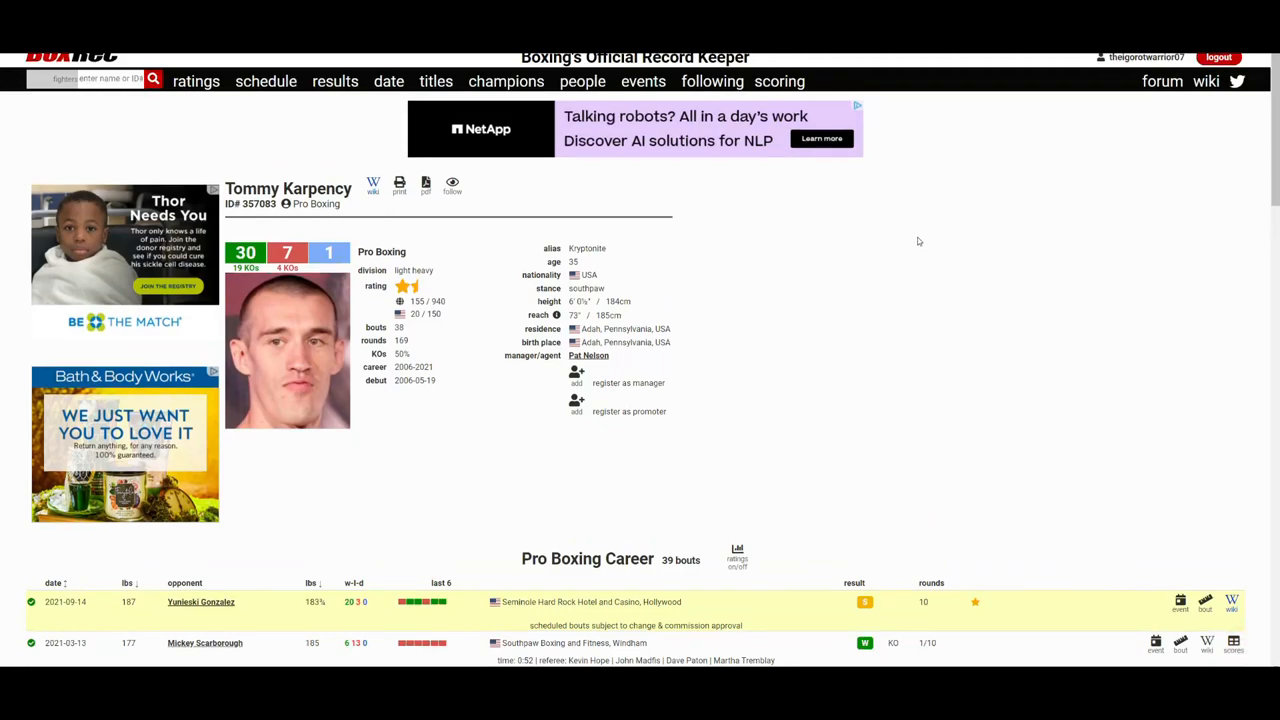
mouse_move(924, 240)
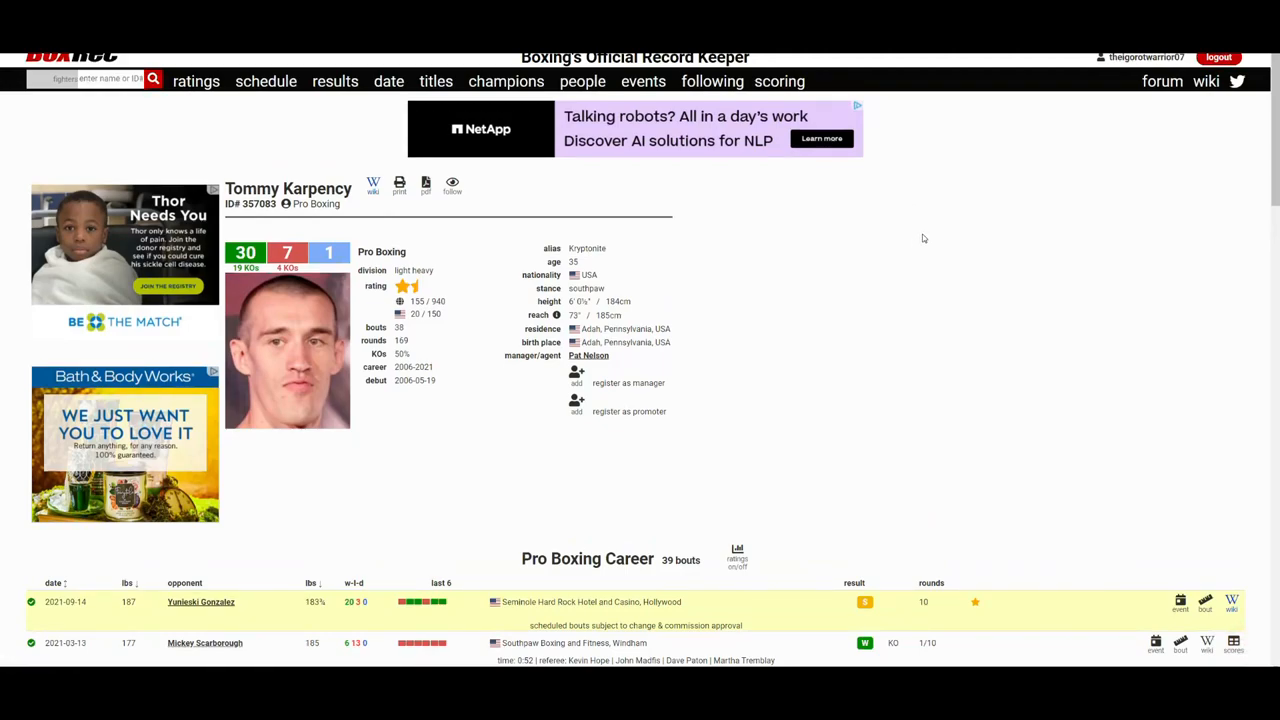
mouse_move(996, 248)
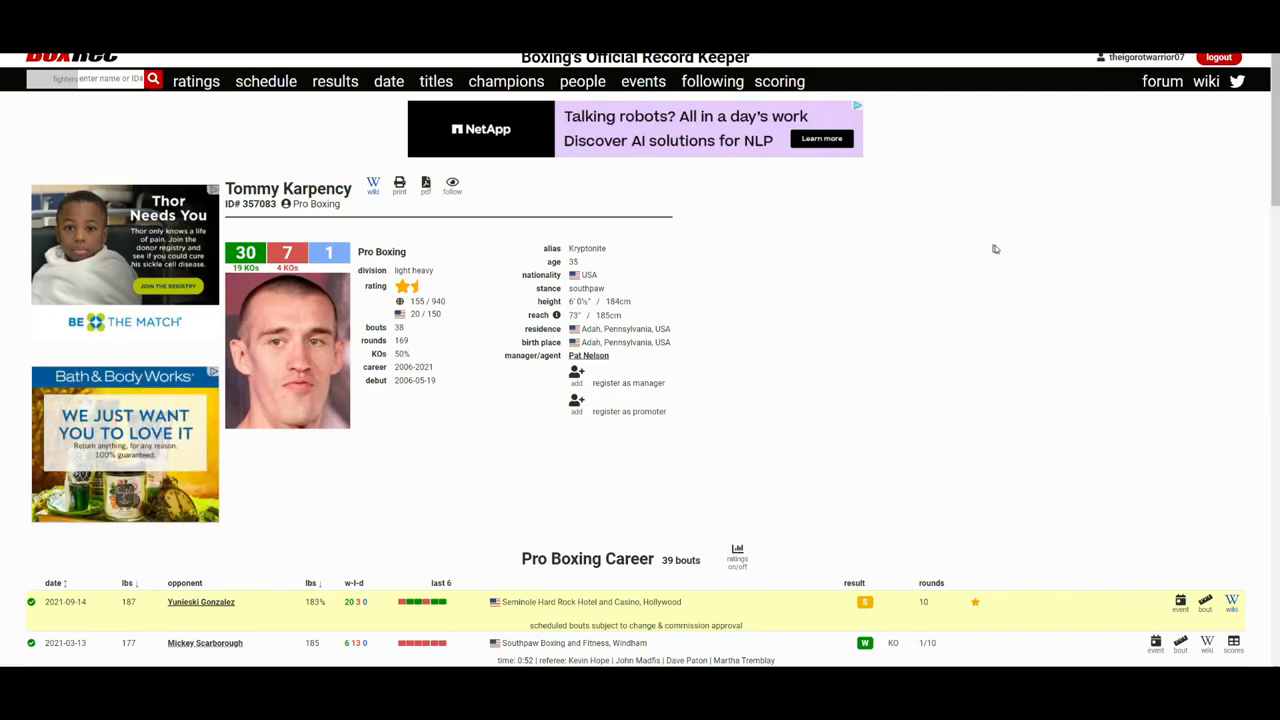
mouse_move(1002, 240)
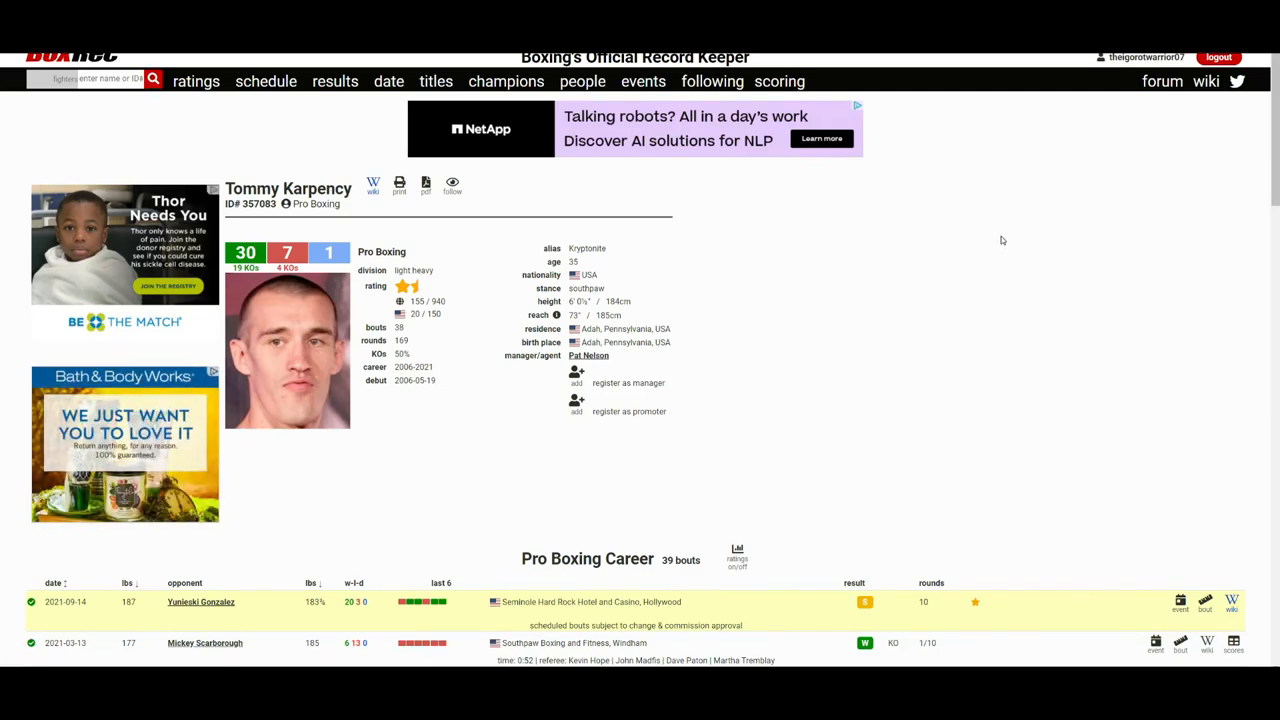